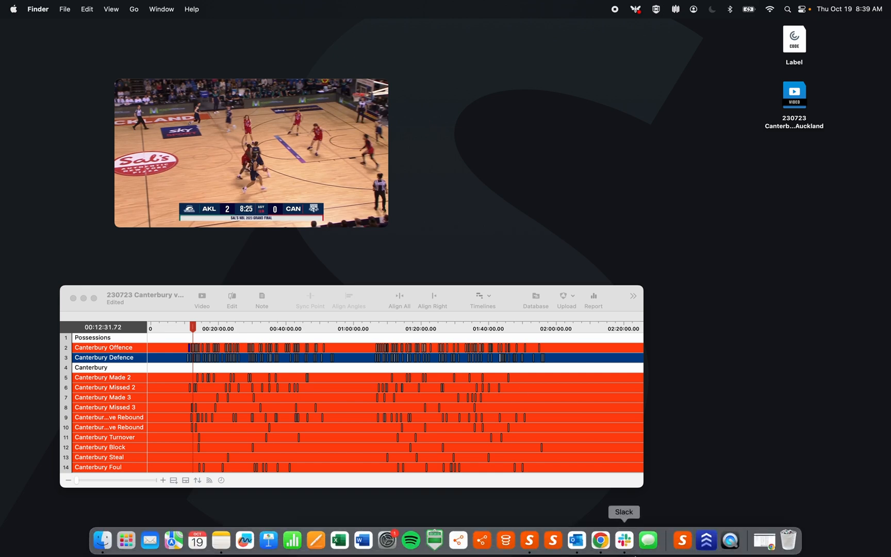
# Step: Fit the game video and timeline to the screen, exposing the Auckland rows below Canterbury
pyautogui.click(600, 540)
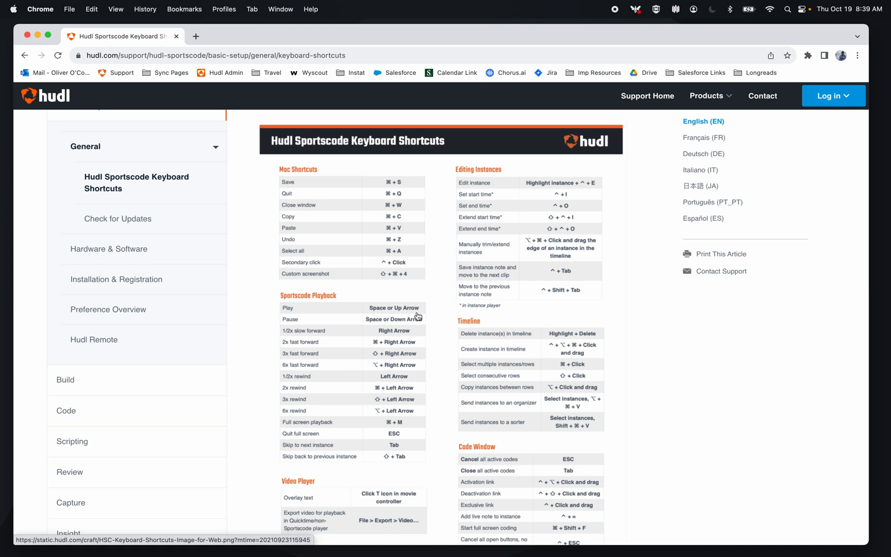
pyautogui.moveTo(442, 386)
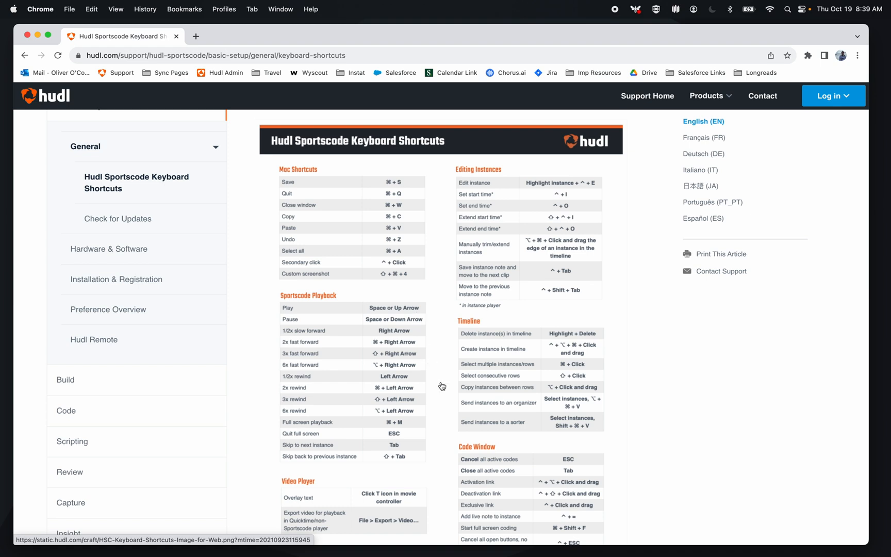
pyautogui.scroll(-3)
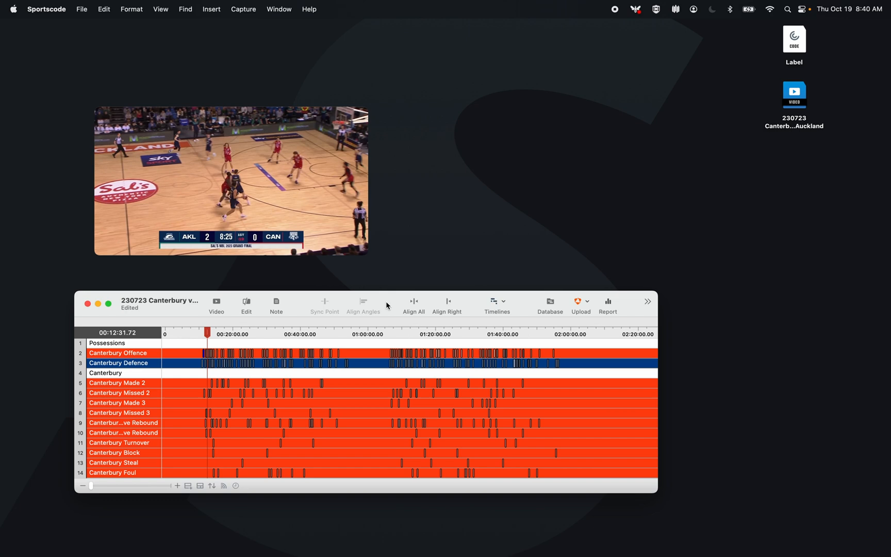
pyautogui.click(107, 301)
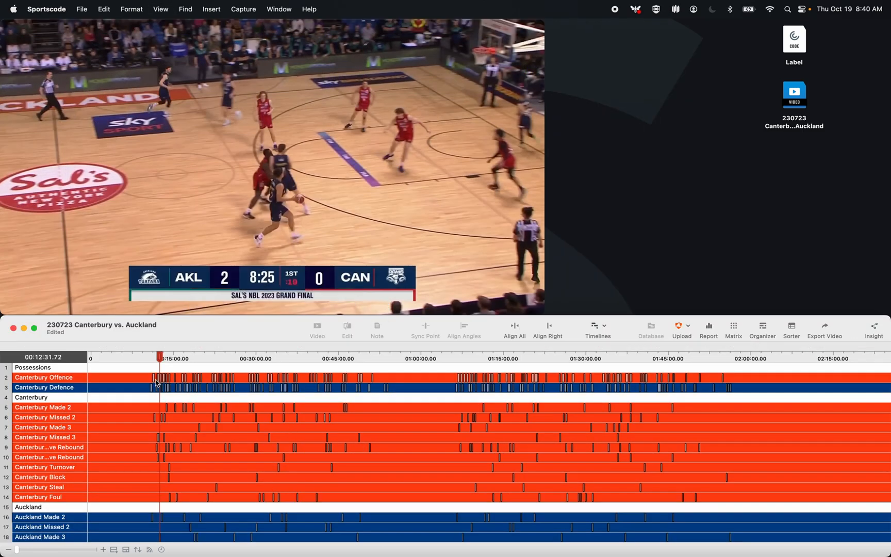
pyautogui.click(158, 377)
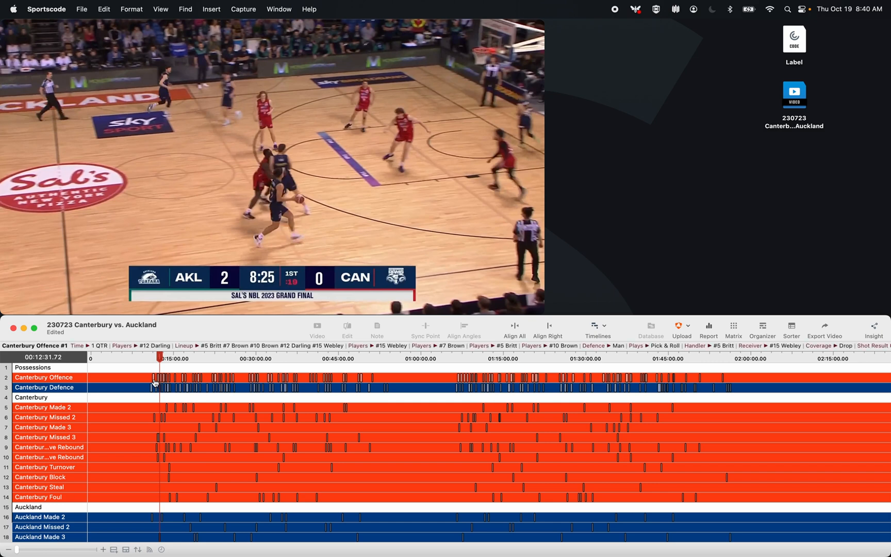
pyautogui.rightClick(154, 387)
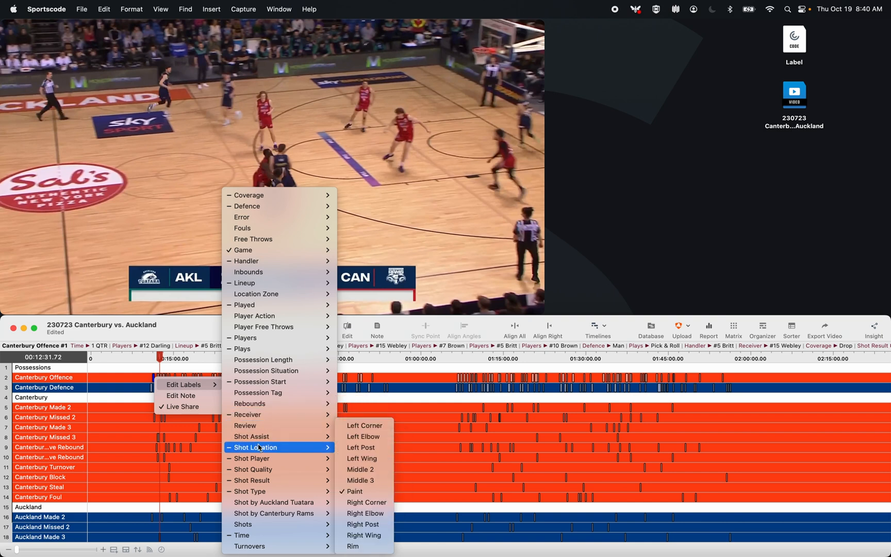
pyautogui.moveTo(363, 480)
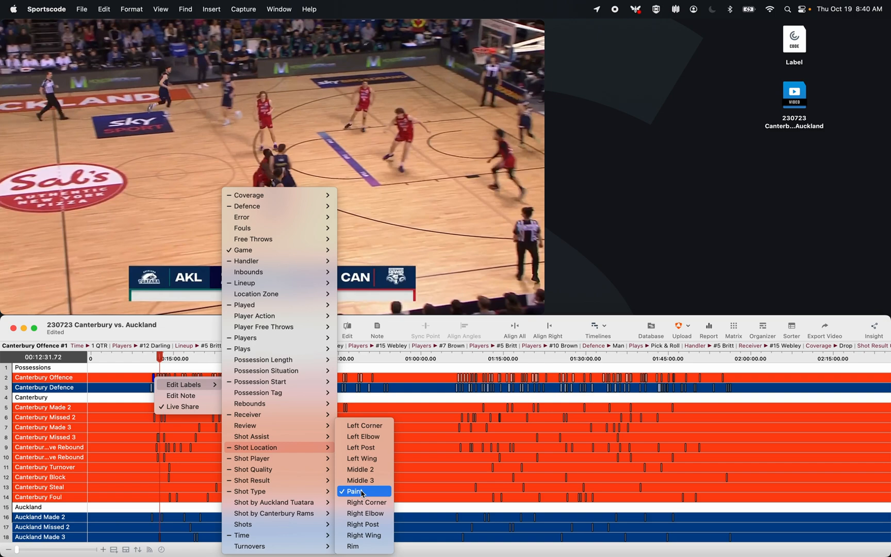
pyautogui.click(356, 491)
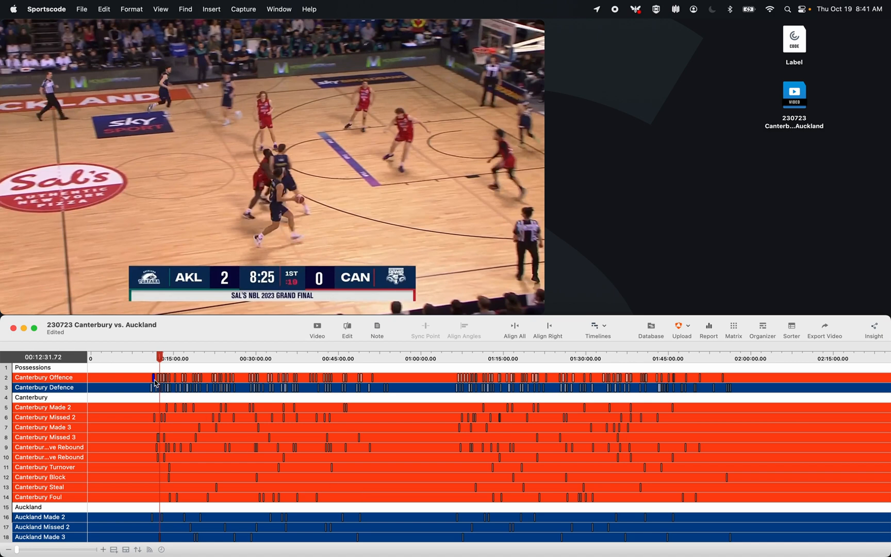
pyautogui.rightClick(153, 383)
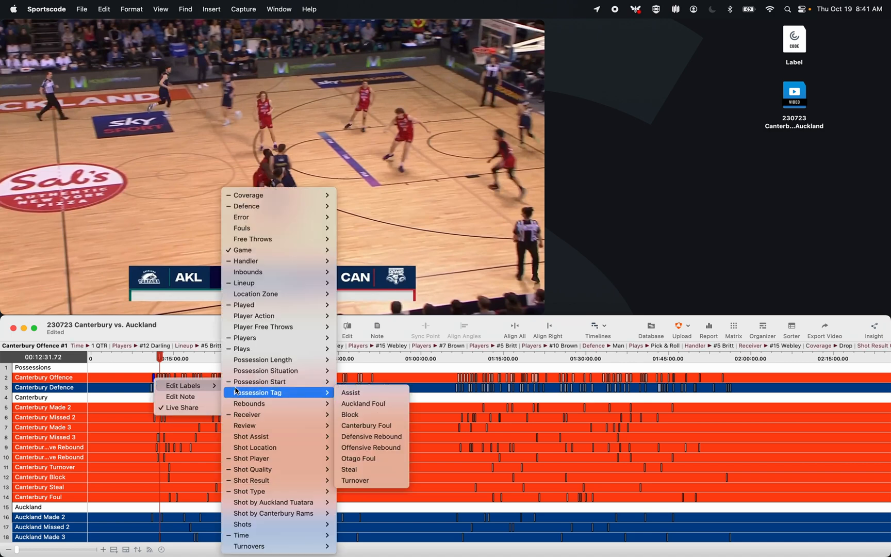
pyautogui.moveTo(254, 447)
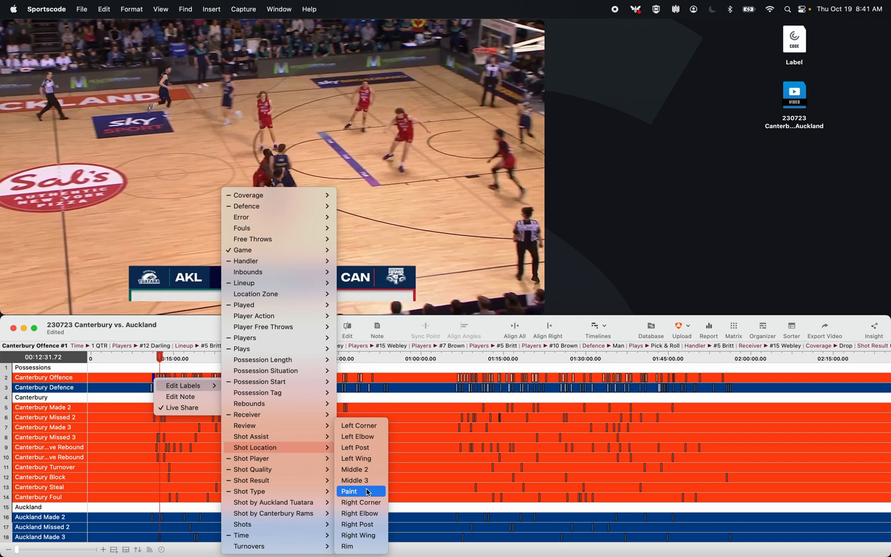
pyautogui.moveTo(356, 493)
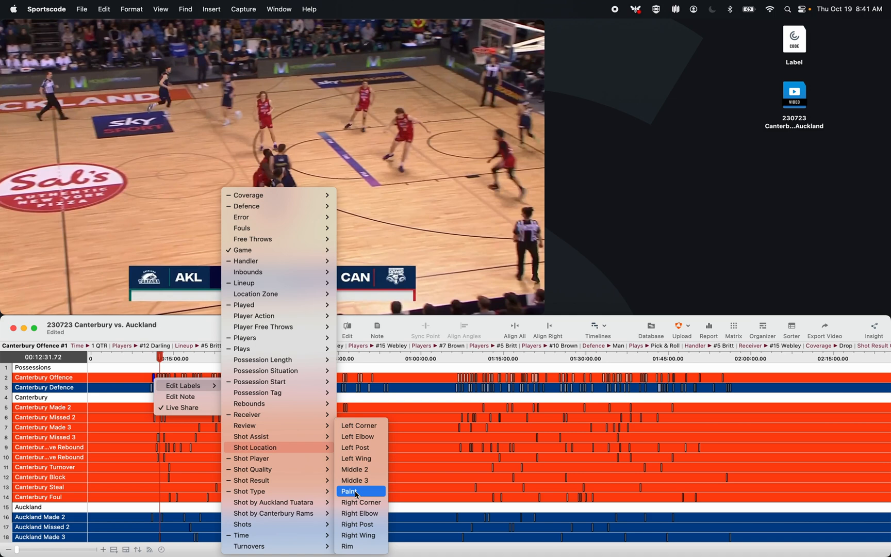
pyautogui.click(349, 491)
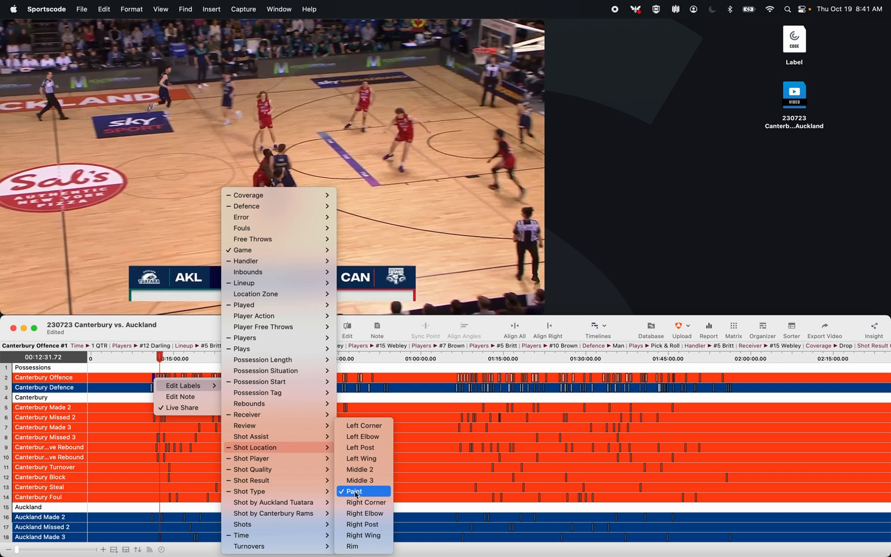
pyautogui.moveTo(245, 337)
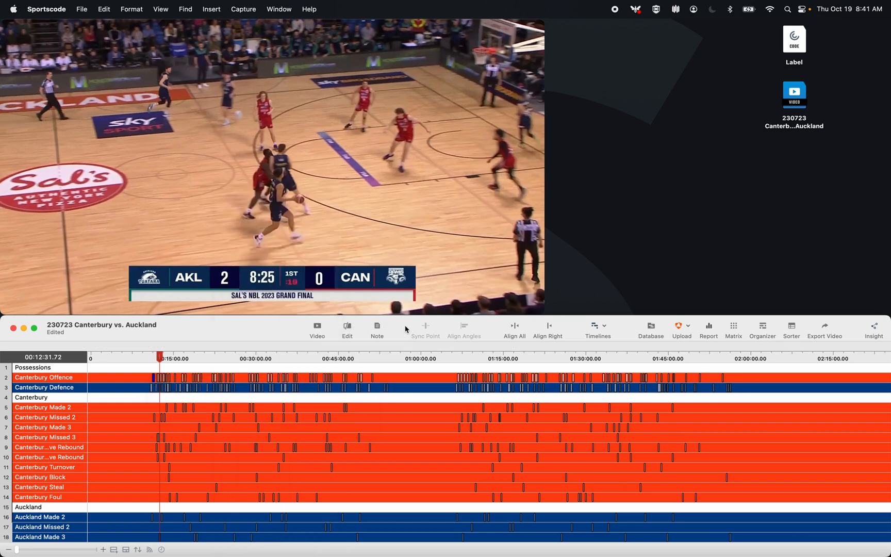
pyautogui.moveTo(338, 407)
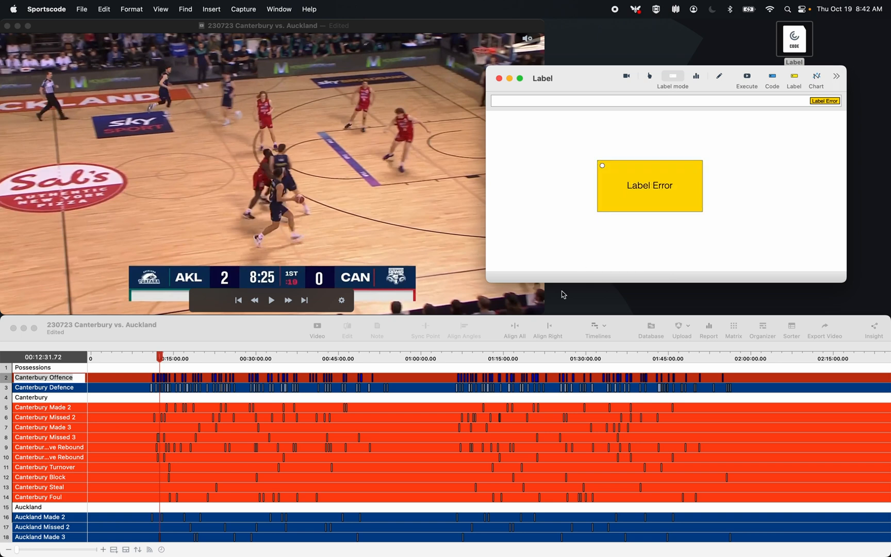
pyautogui.moveTo(408, 399)
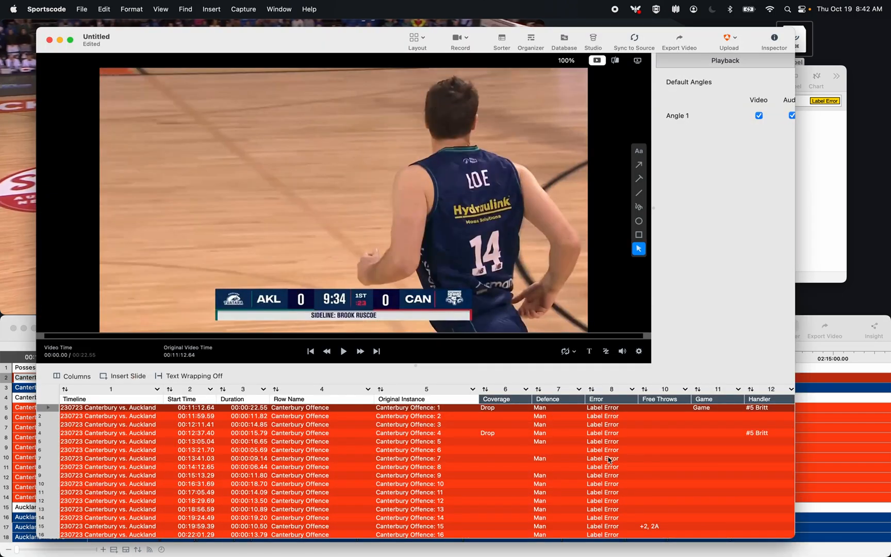
# Step: Apply the Label Error label to the Canterbury Offence instances from the Label code window
pyautogui.scroll(-3)
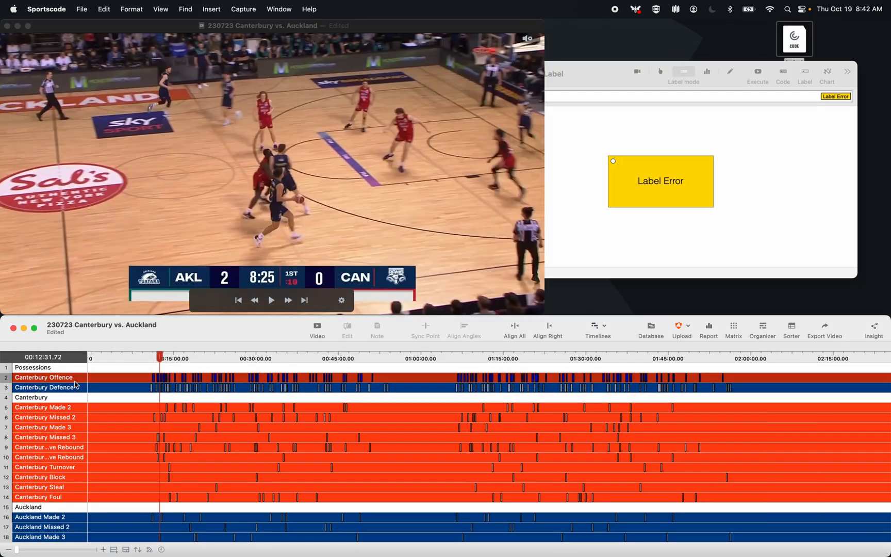
pyautogui.moveTo(699, 72); pyautogui.dragTo(622, 79)
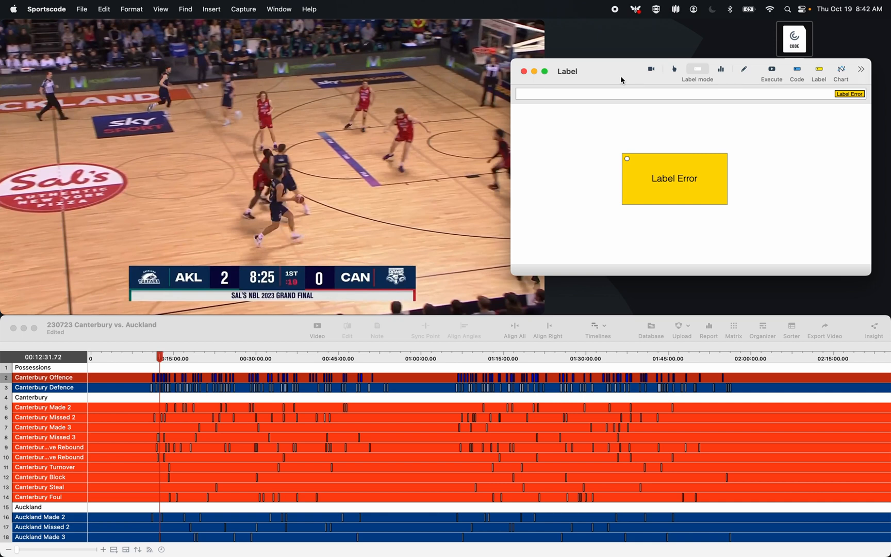
pyautogui.click(674, 178)
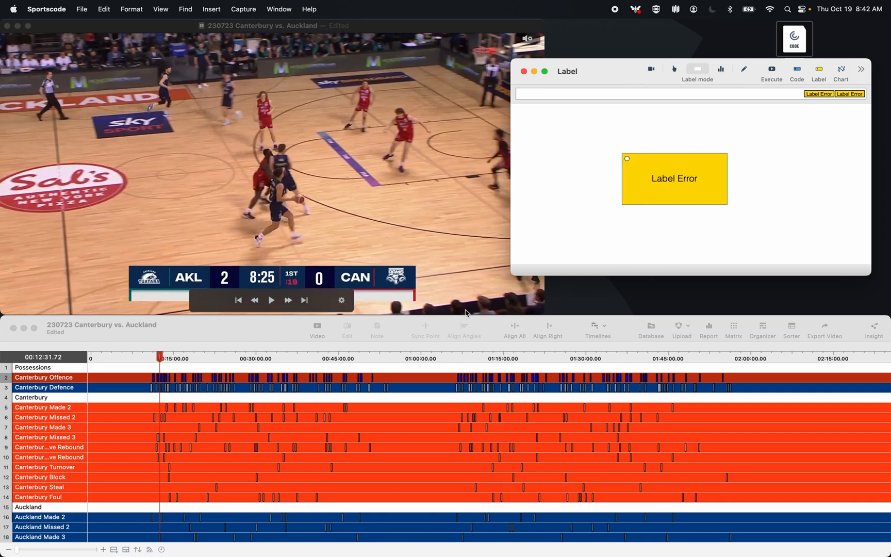
pyautogui.moveTo(392, 414)
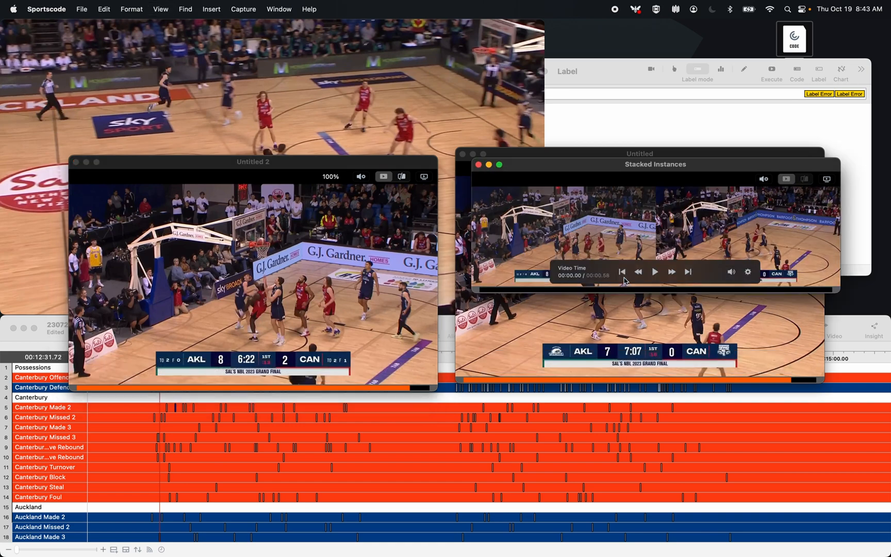
pyautogui.moveTo(655, 154); pyautogui.dragTo(290, 111)
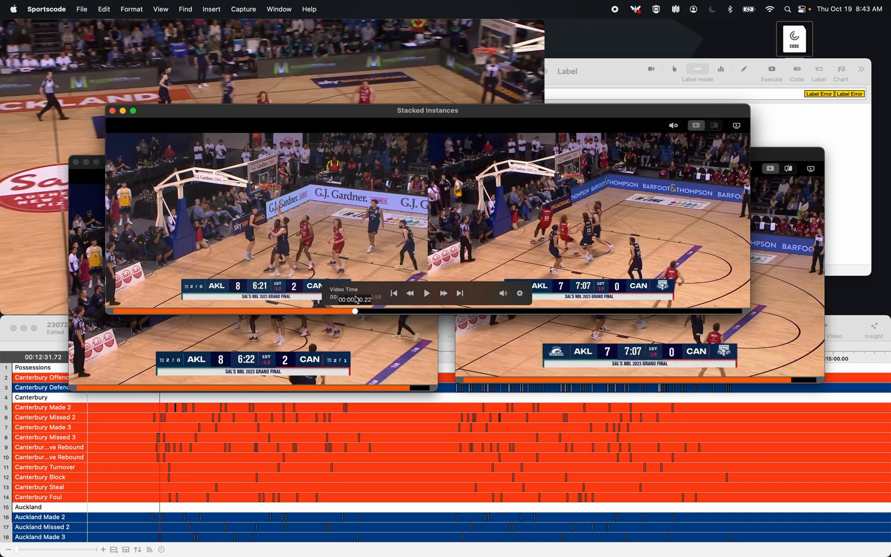
pyautogui.click(427, 293)
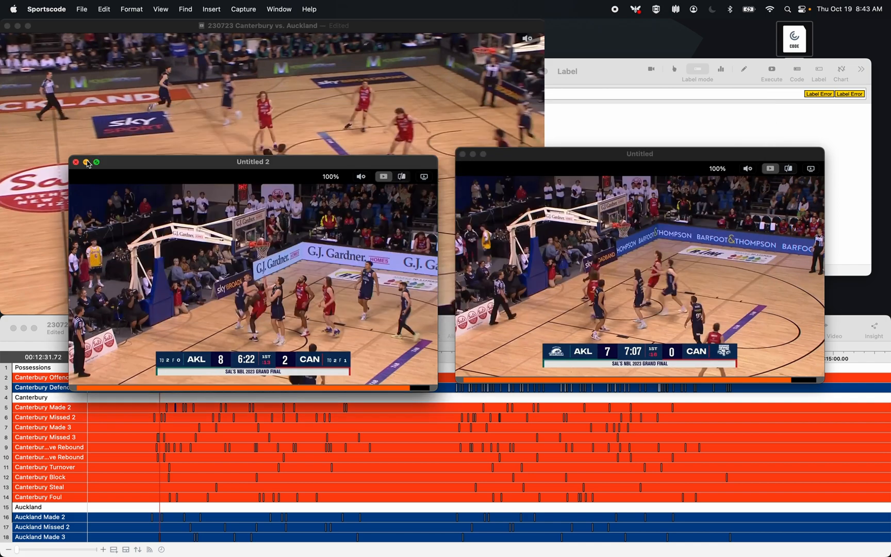
pyautogui.click(75, 162)
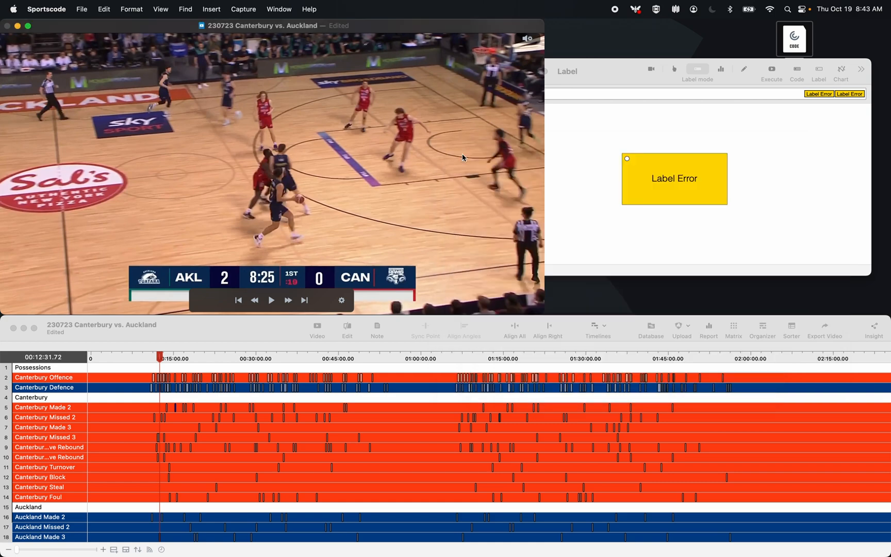
pyautogui.moveTo(440, 284)
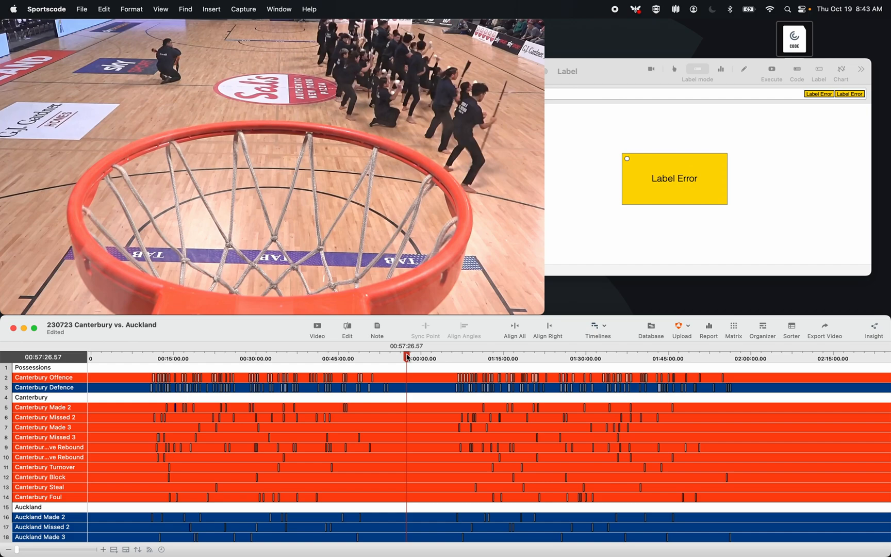
# Step: Drag the playhead to shift all coded instances earlier to line up with the video
pyautogui.click(175, 357)
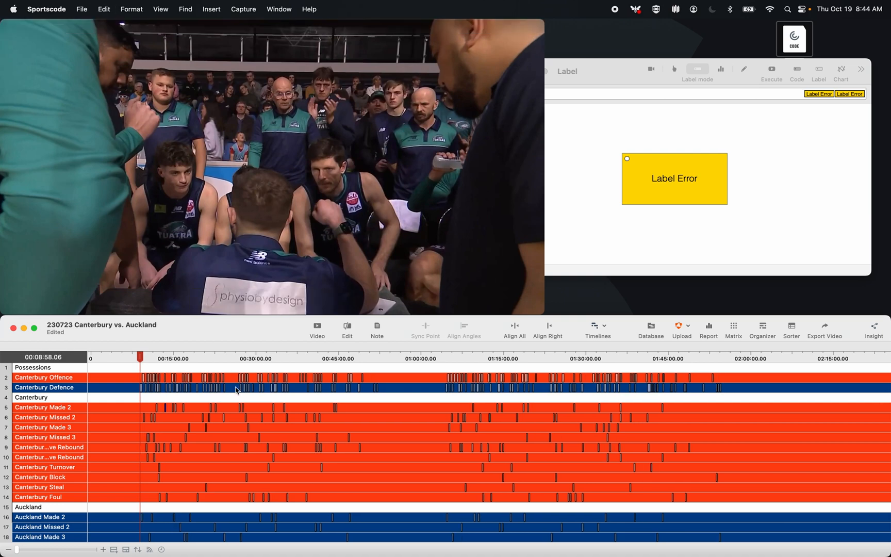
pyautogui.moveTo(463, 427)
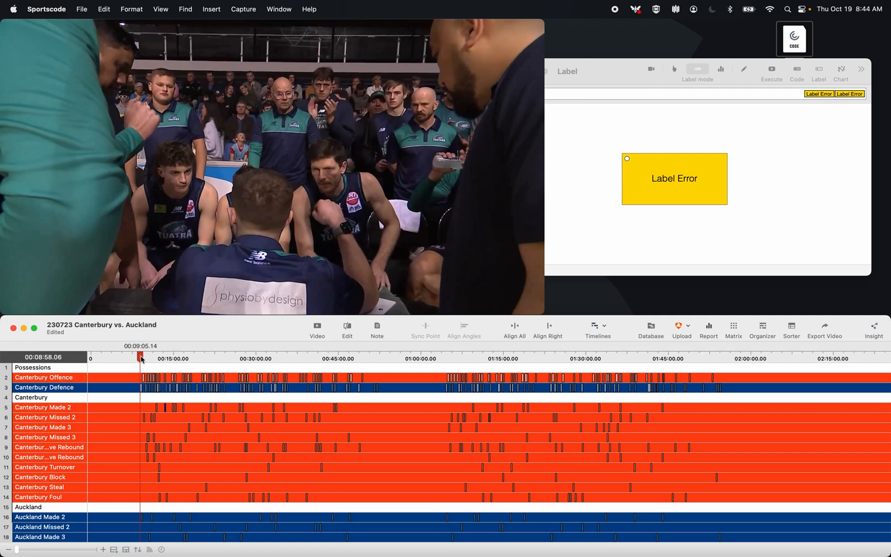
pyautogui.moveTo(141, 358); pyautogui.dragTo(121, 358)
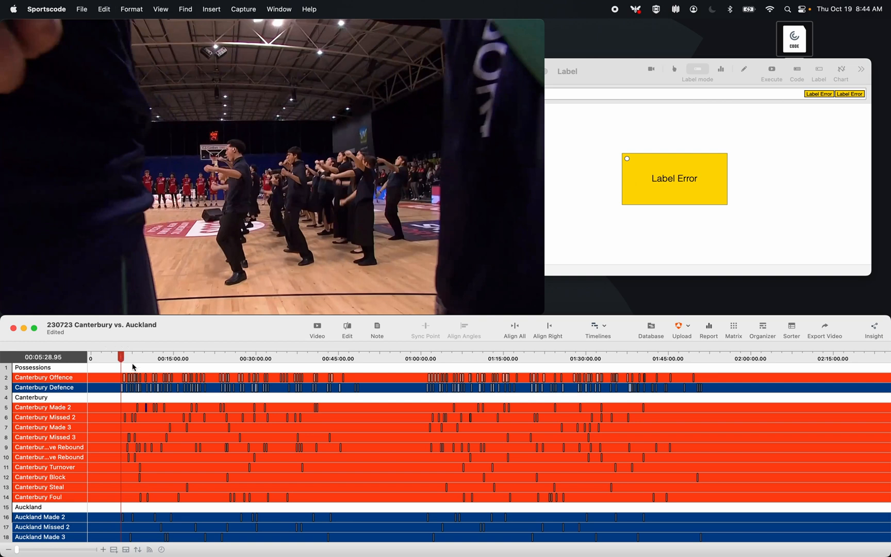
pyautogui.moveTo(335, 415)
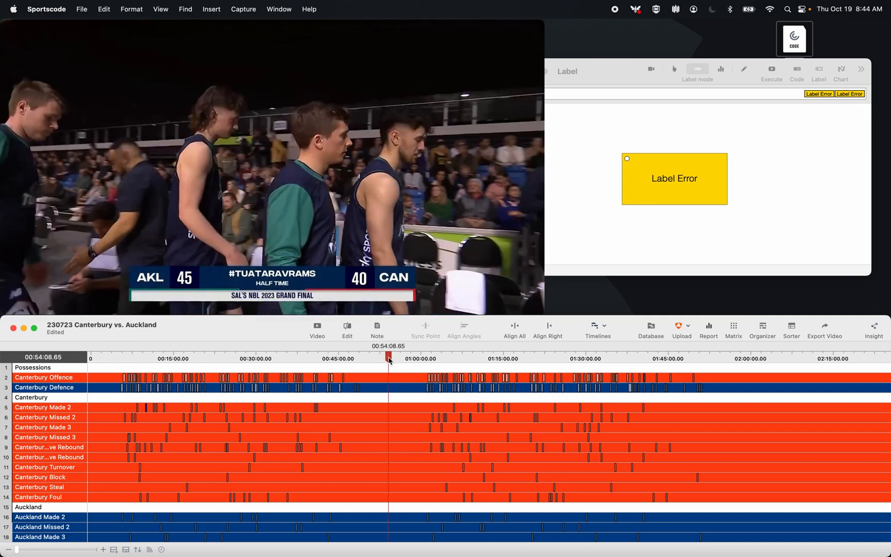
pyautogui.moveTo(580, 406)
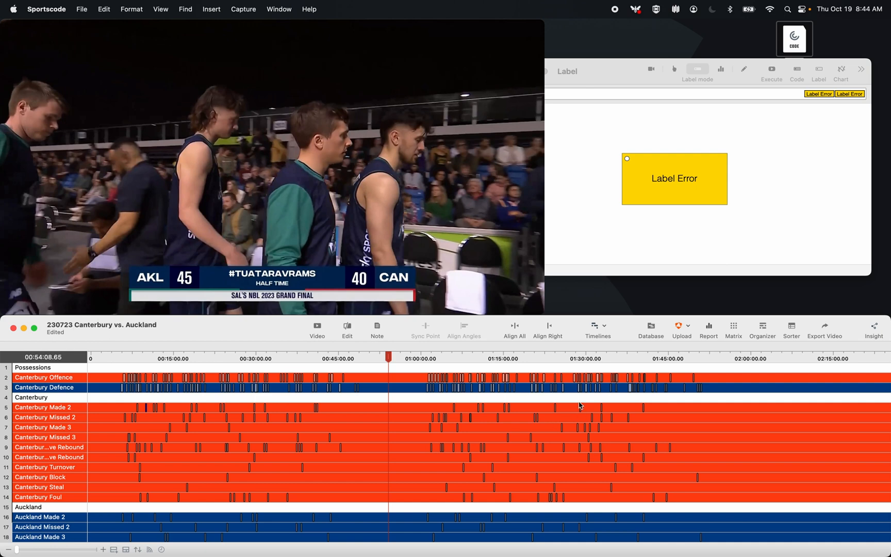
pyautogui.moveTo(570, 442)
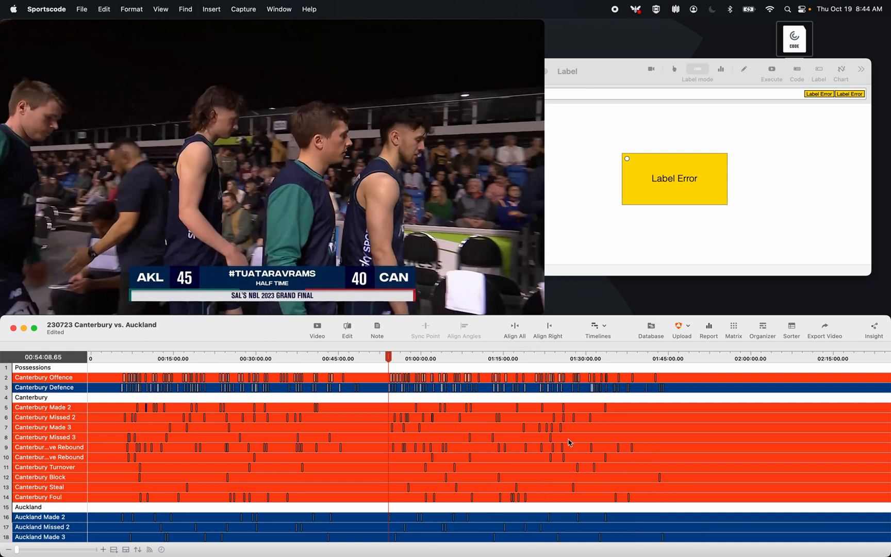
pyautogui.moveTo(477, 401)
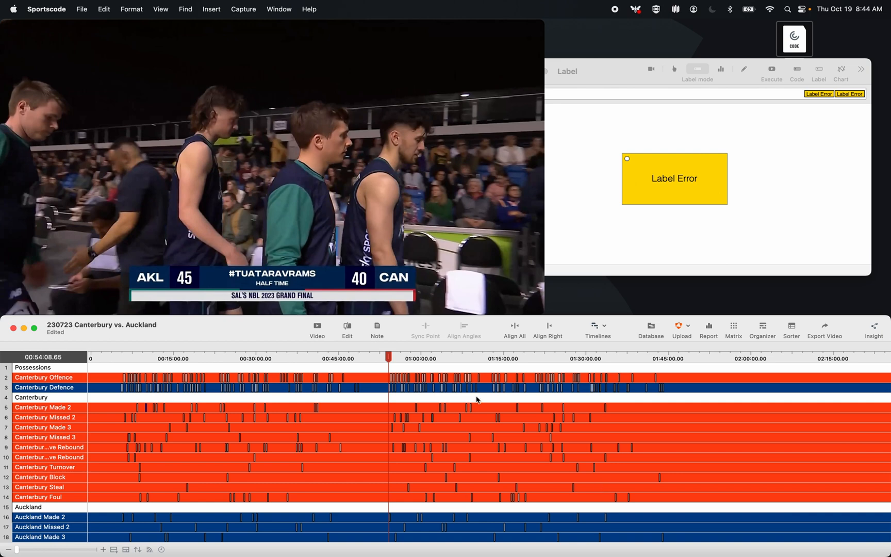